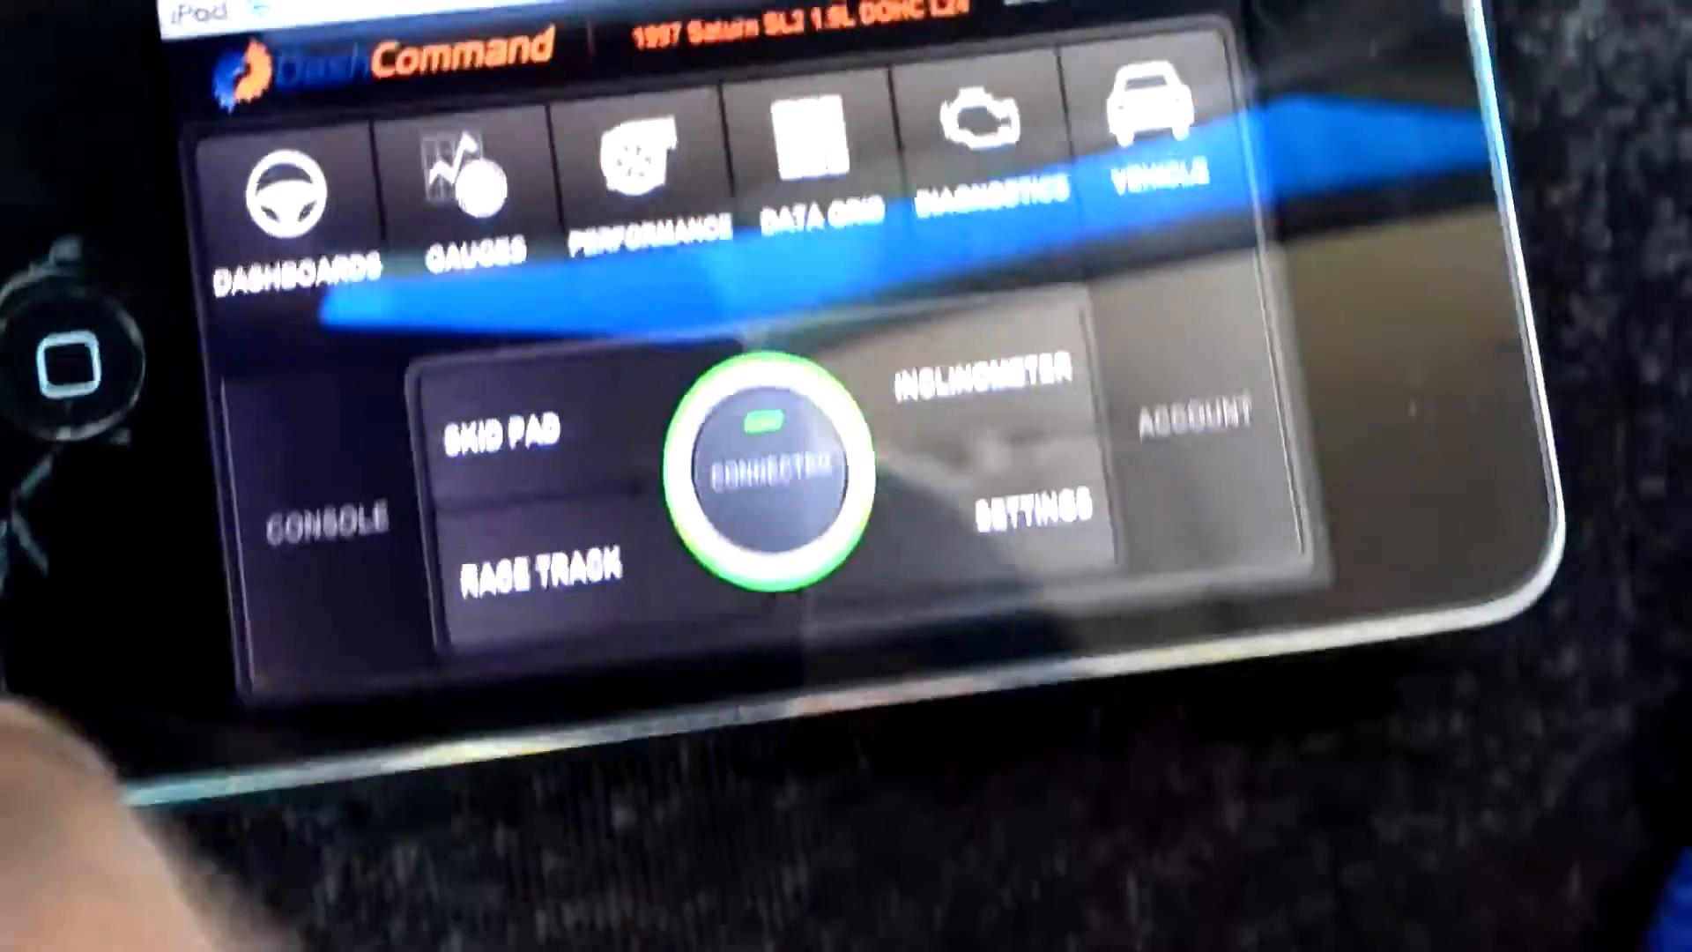
Load the DashXL skin set from the Dashboards section of the main menu
{"action": "left_click", "coordinate": [295, 194]}
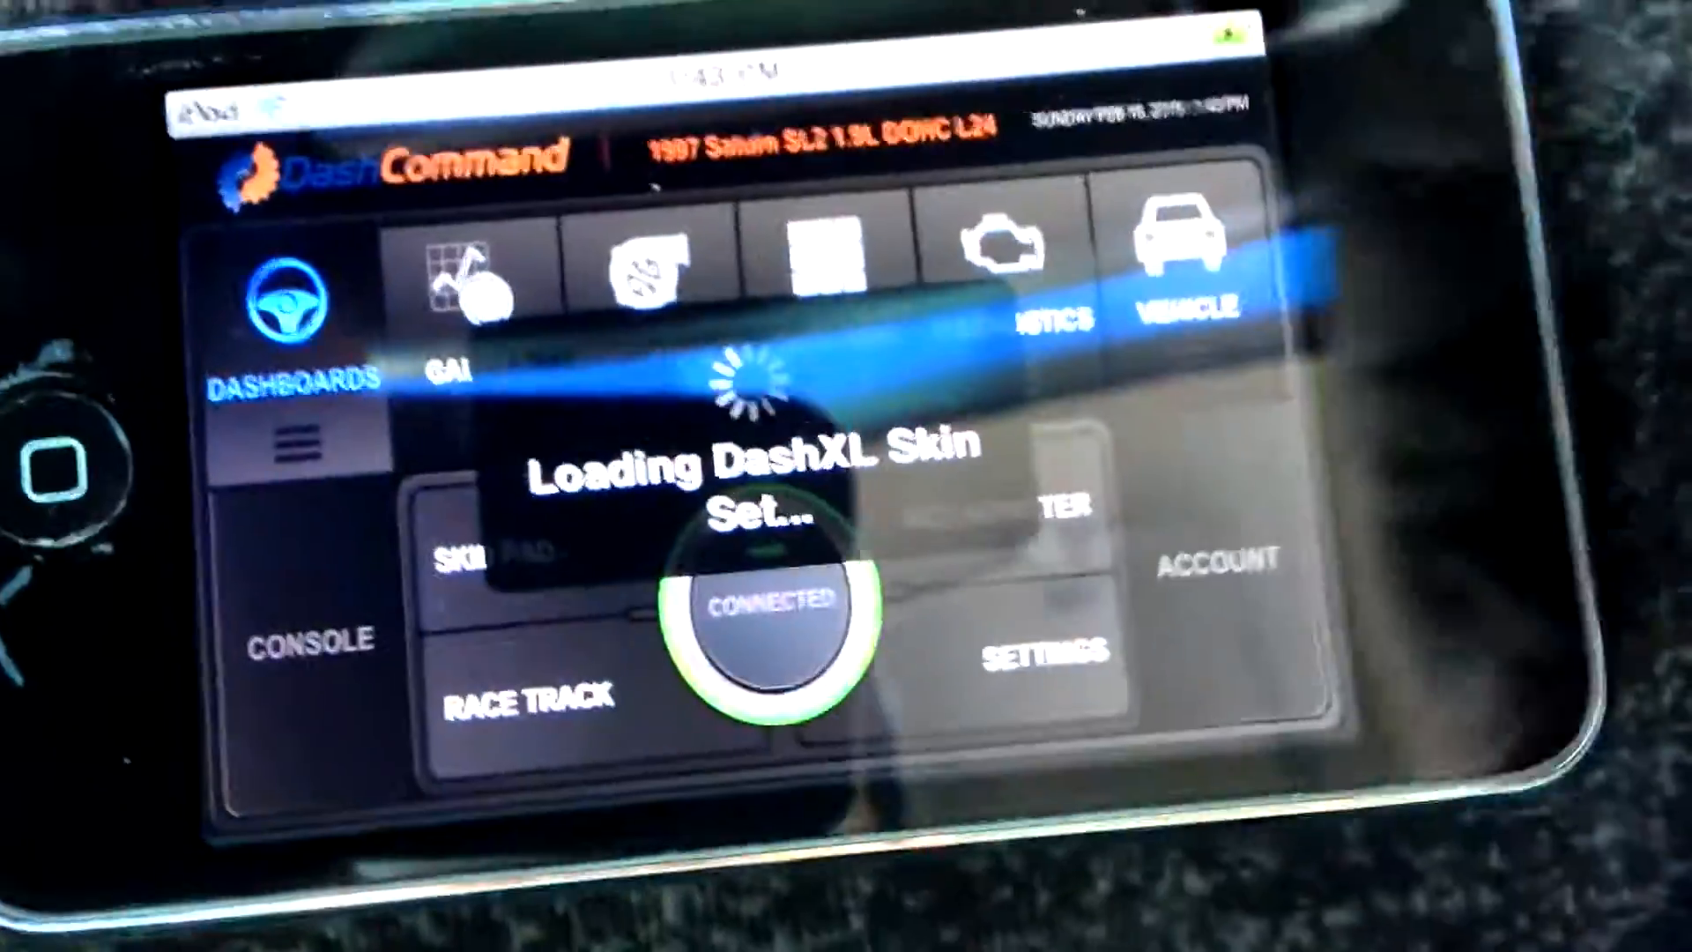